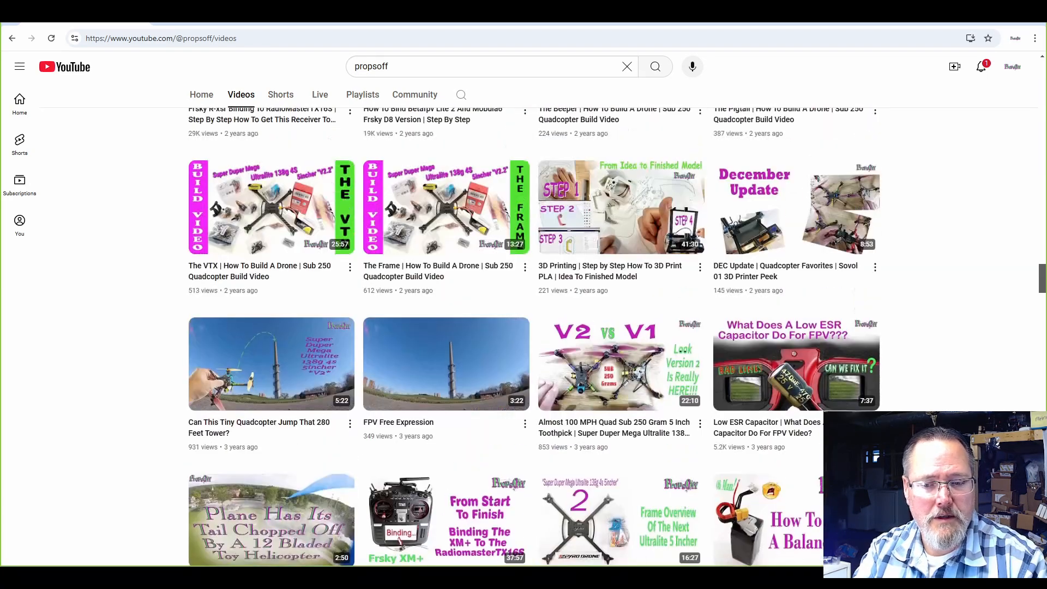
Step: Open PropsOff's FPV Video Issues playlist from the Playlists tab and view its six videos
scroll(up, 3)
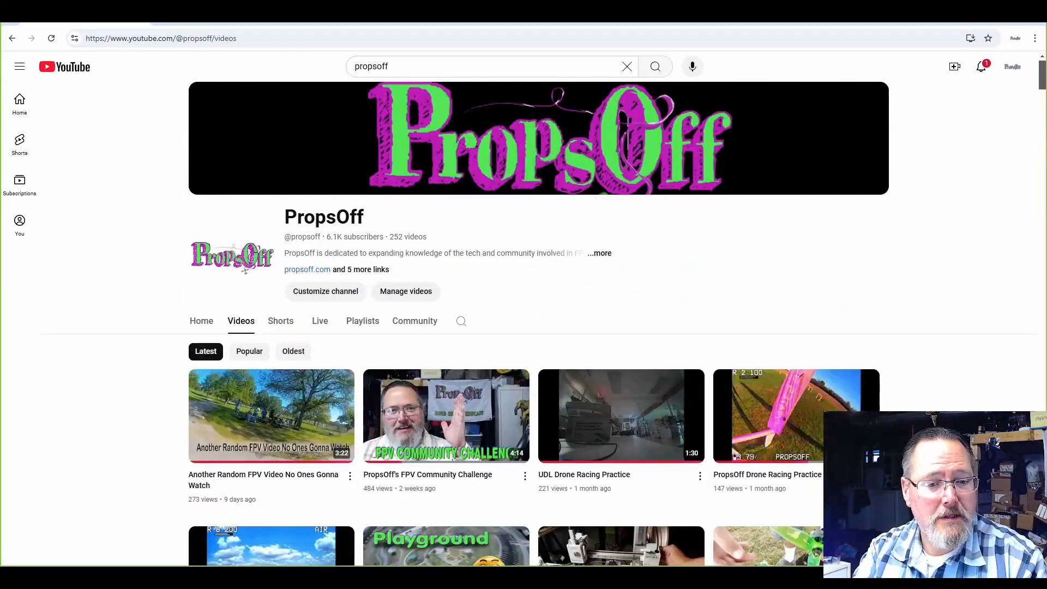
click(362, 320)
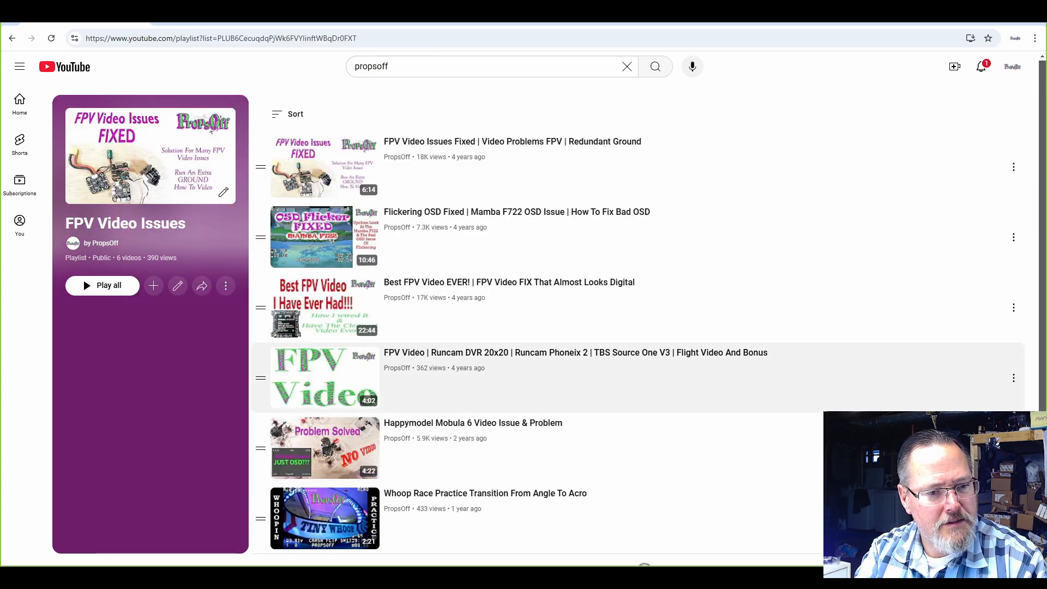
scroll(down, 3)
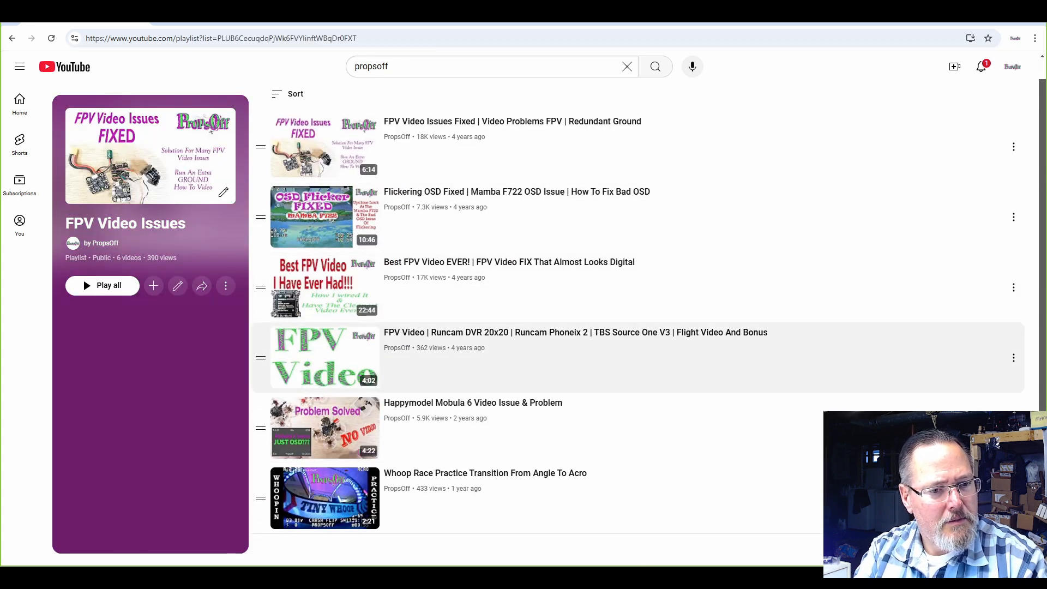